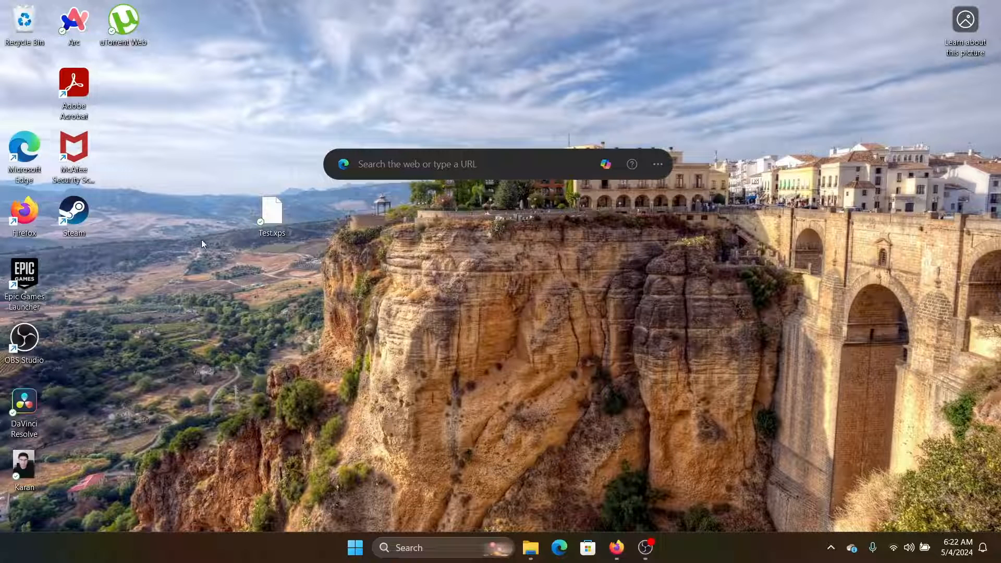
{"action": "mouse_move", "coordinate": [298, 164]}
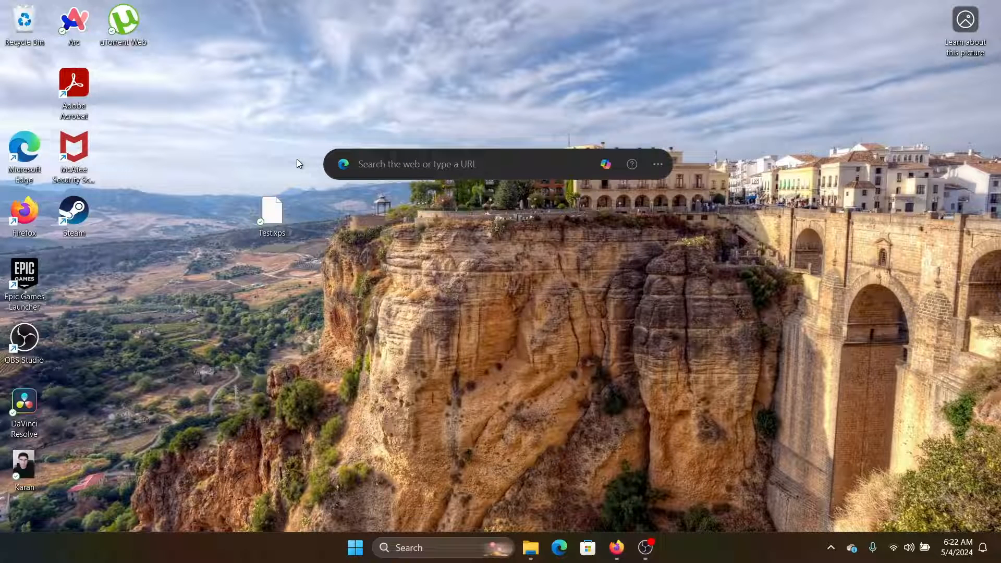
{"action": "mouse_move", "coordinate": [275, 222]}
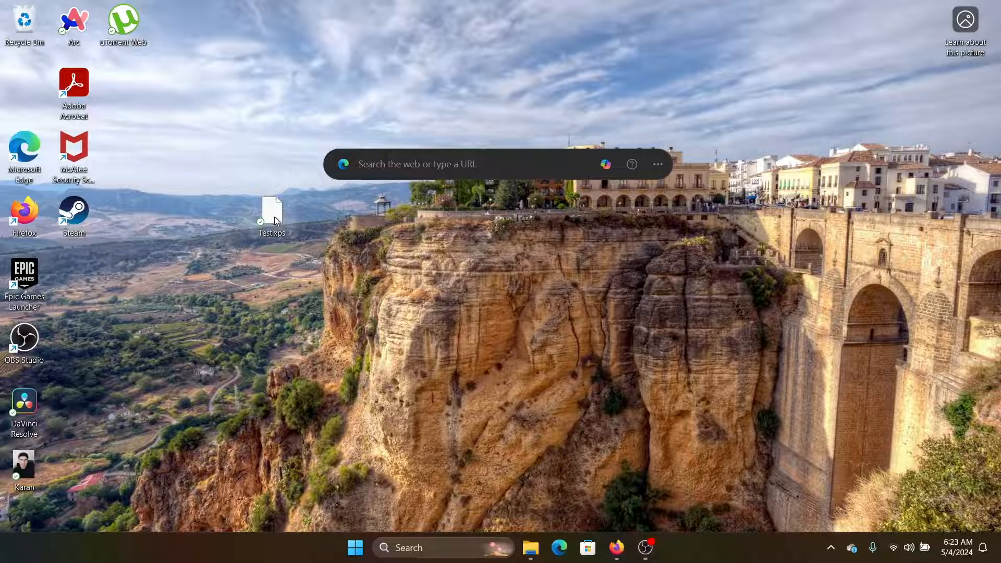
Try opening Test.xps with another application, then close Acrobat Reader
{"action": "right_click", "coordinate": [273, 211]}
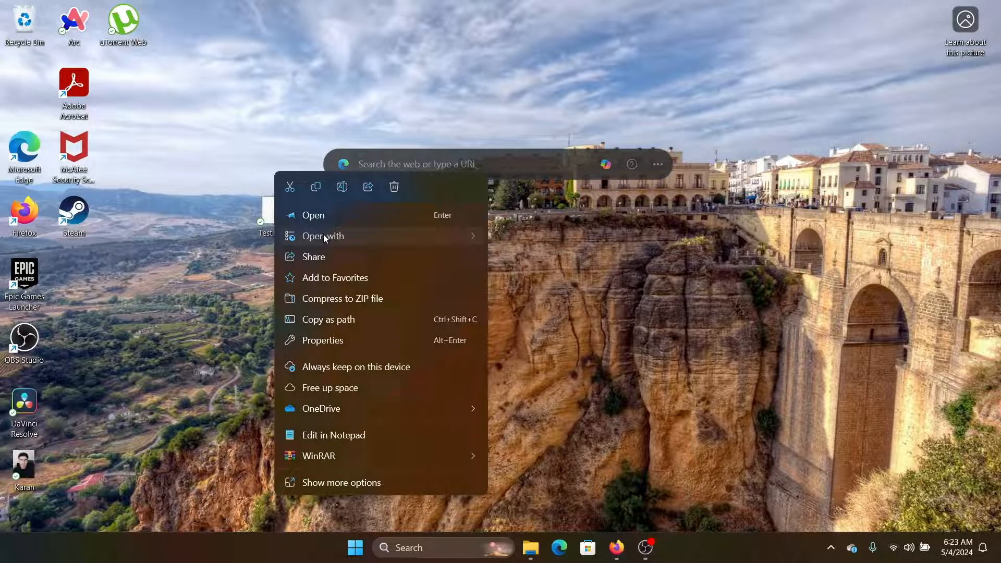
{"action": "left_click", "coordinate": [313, 216]}
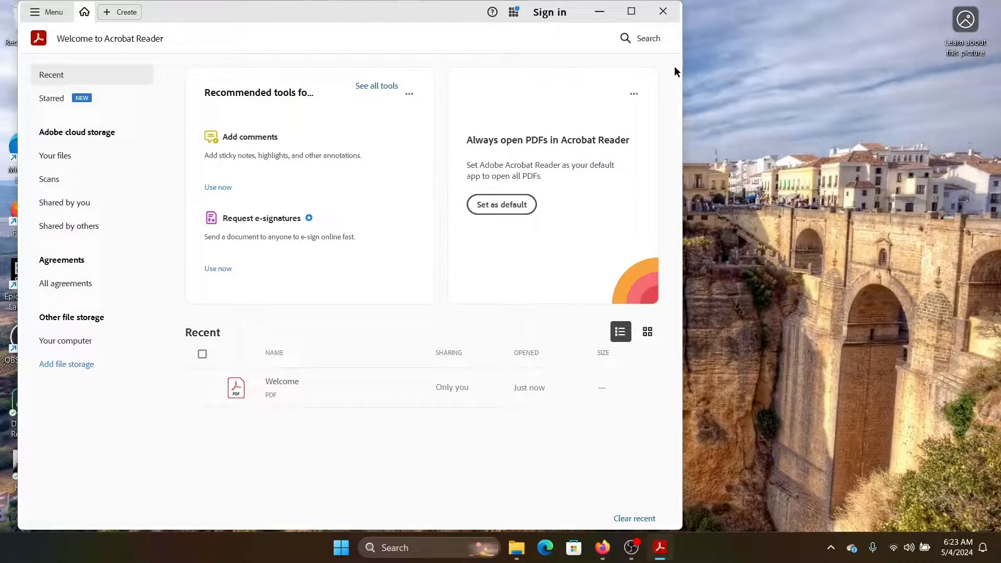
{"action": "left_click", "coordinate": [663, 11]}
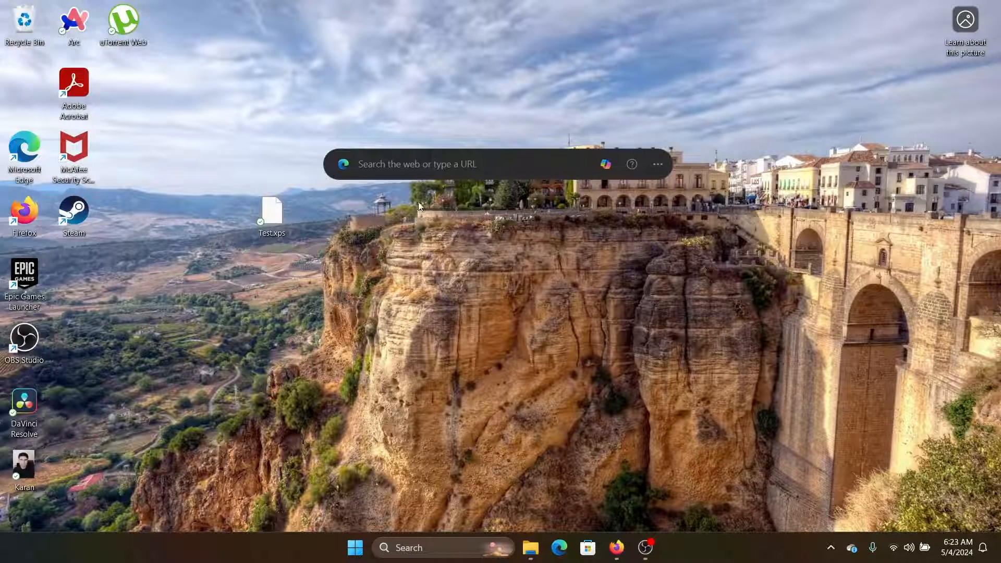
Search Windows for 'windows features' and choose Turn Windows features on or off
{"action": "left_click", "coordinate": [442, 547]}
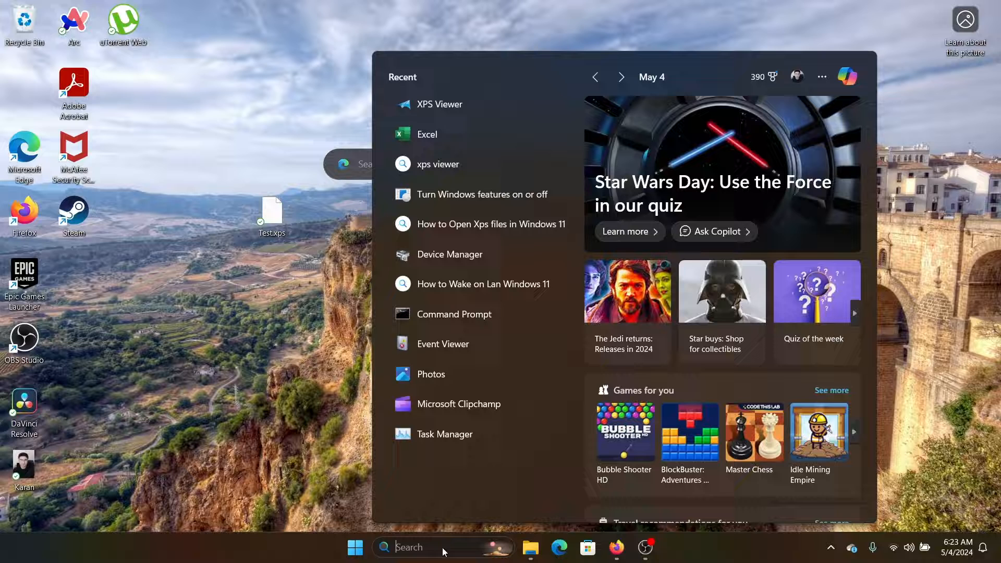
{"action": "type", "text": "won"}
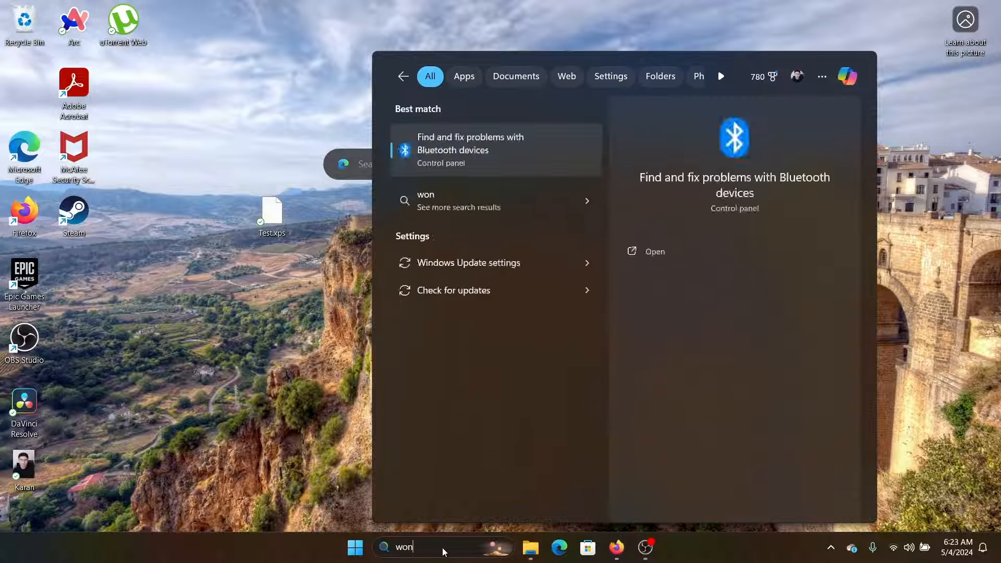
{"action": "type", "text": "windows security"}
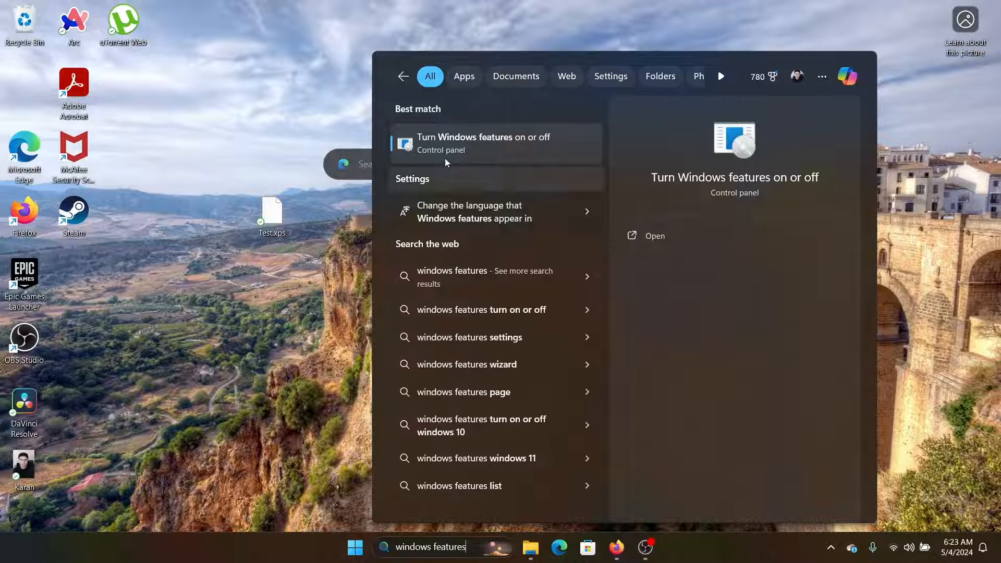
{"action": "left_click", "coordinate": [483, 143]}
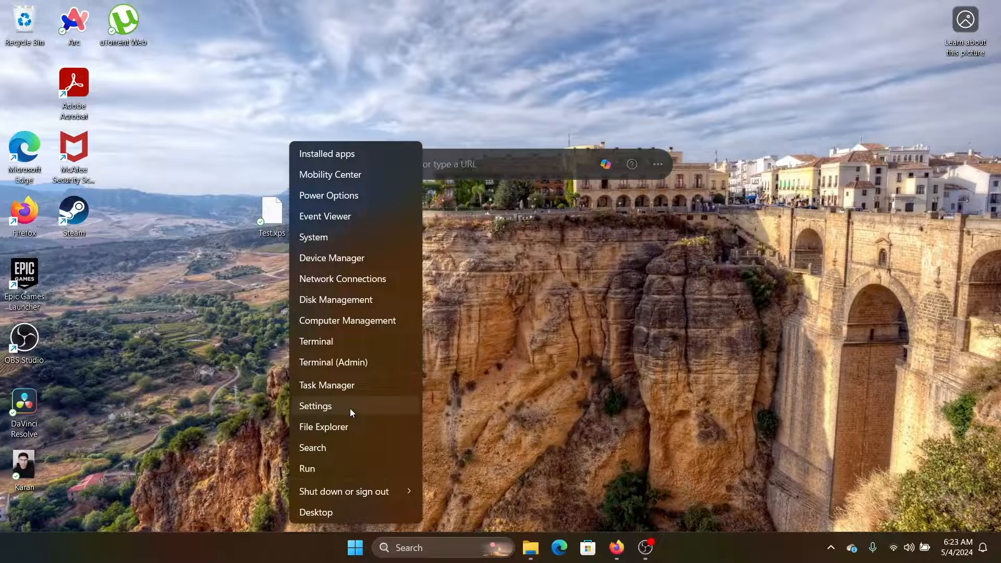
Open Settings' System > Optional features page and scroll the added features to find XPS Viewer
{"action": "left_click", "coordinate": [315, 406]}
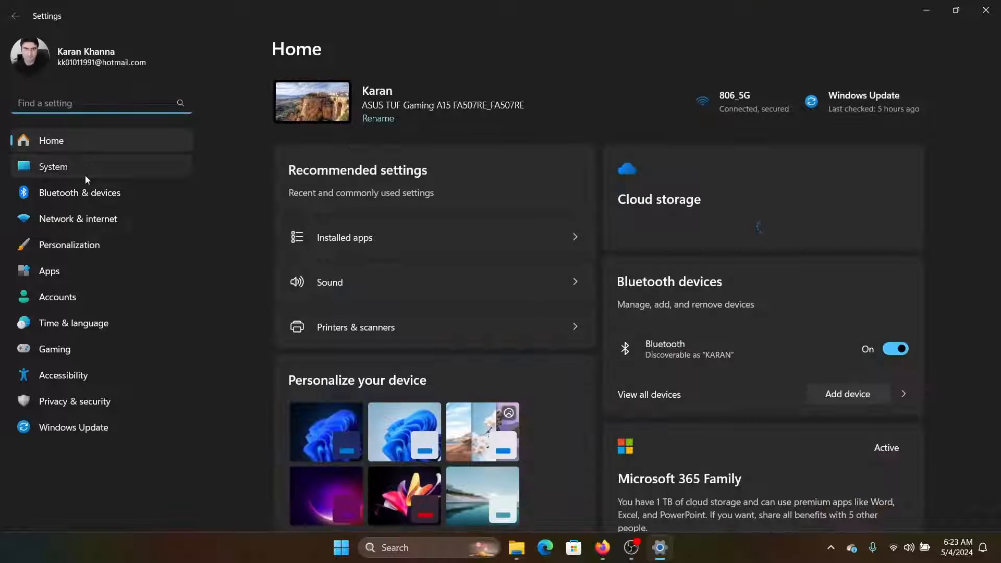
{"action": "left_click", "coordinate": [53, 167]}
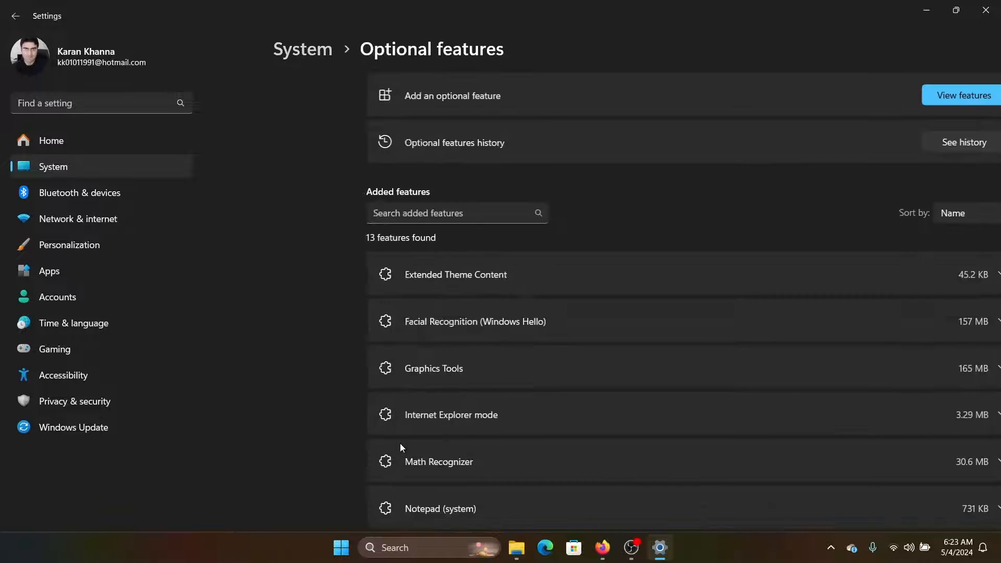
{"action": "scroll", "scroll_direction": "down", "scroll_amount": 3}
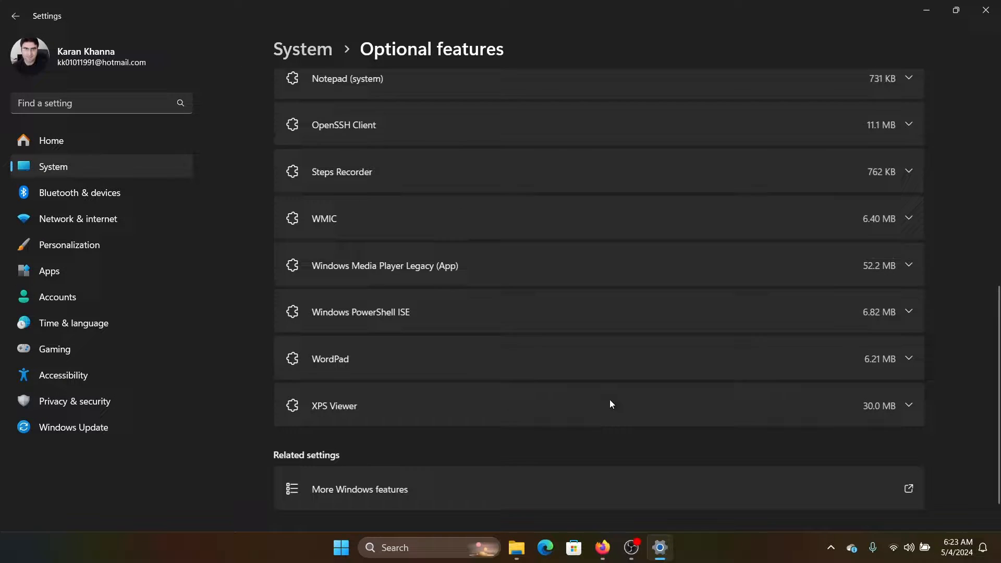
{"action": "scroll", "scroll_direction": "down", "scroll_amount": 3}
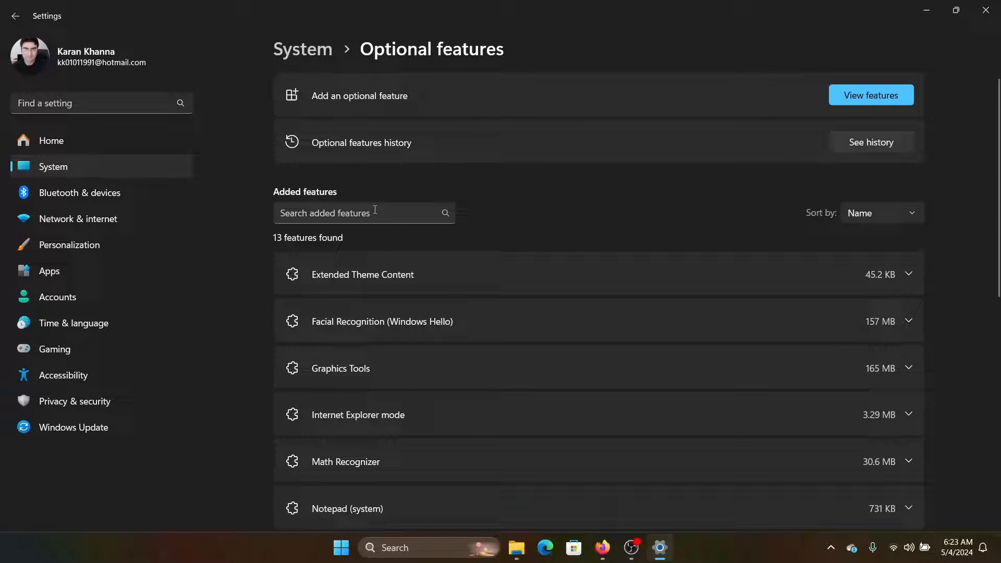
{"action": "mouse_move", "coordinate": [877, 105]}
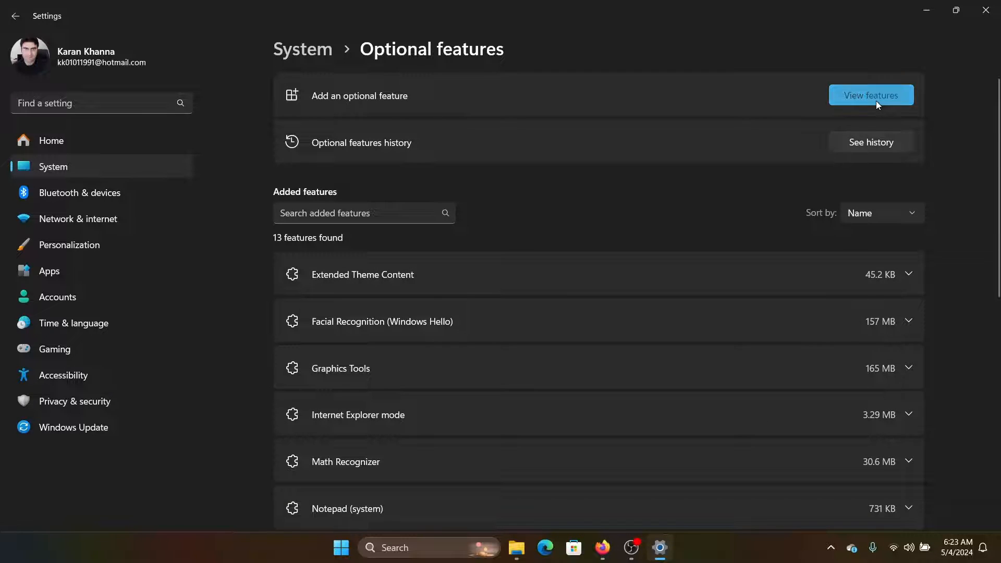
Search the available optional features for 'xps', find no results, and cancel
{"action": "left_click", "coordinate": [872, 95]}
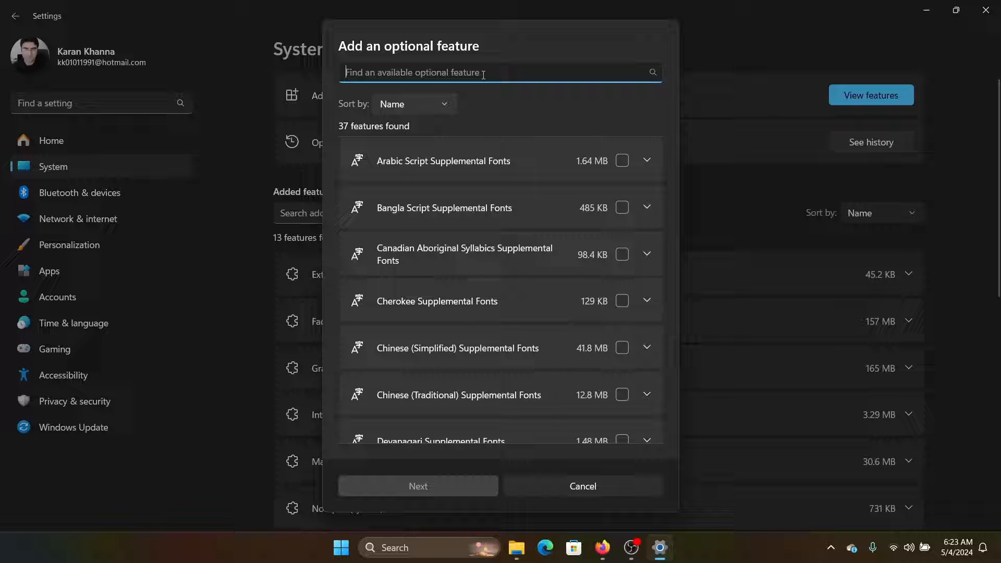
{"action": "type", "text": "xps"}
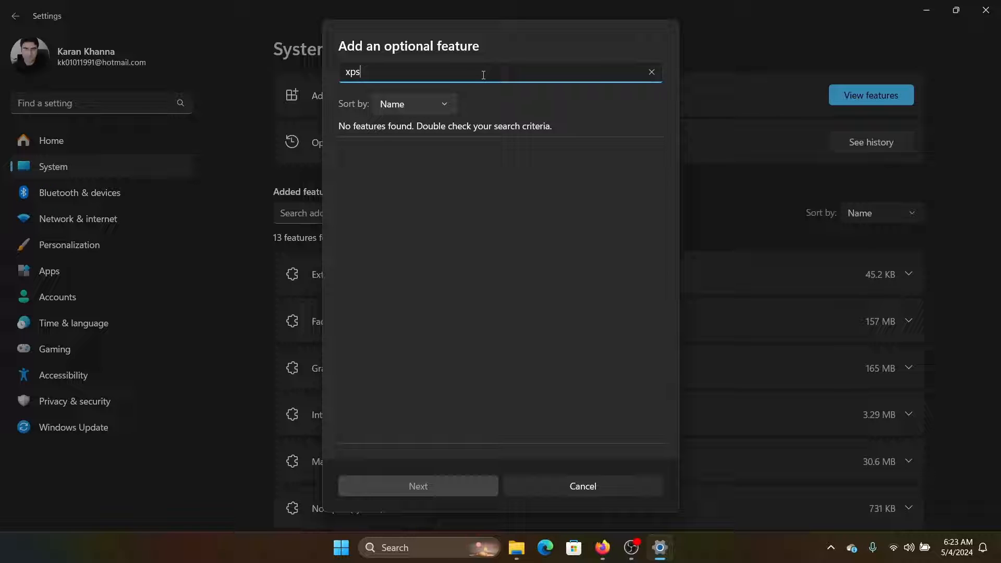
{"action": "mouse_move", "coordinate": [515, 469]}
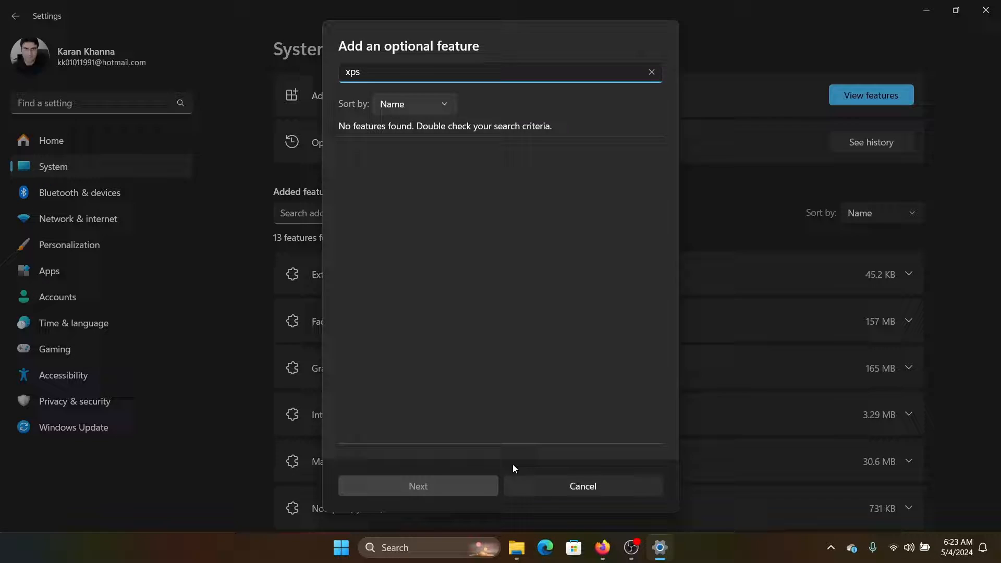
{"action": "left_click", "coordinate": [582, 486]}
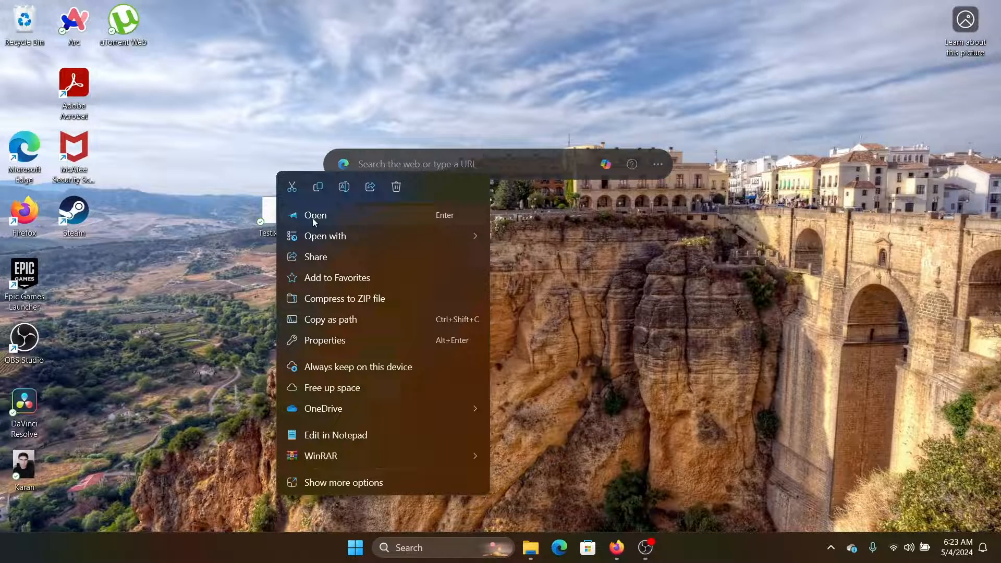
{"action": "mouse_move", "coordinate": [535, 302]}
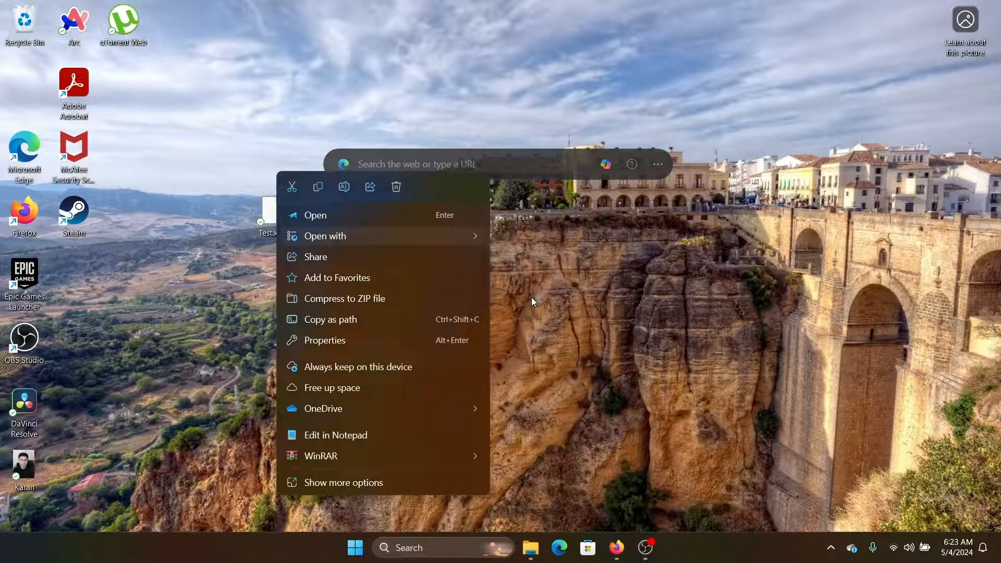
{"action": "left_click", "coordinate": [325, 236]}
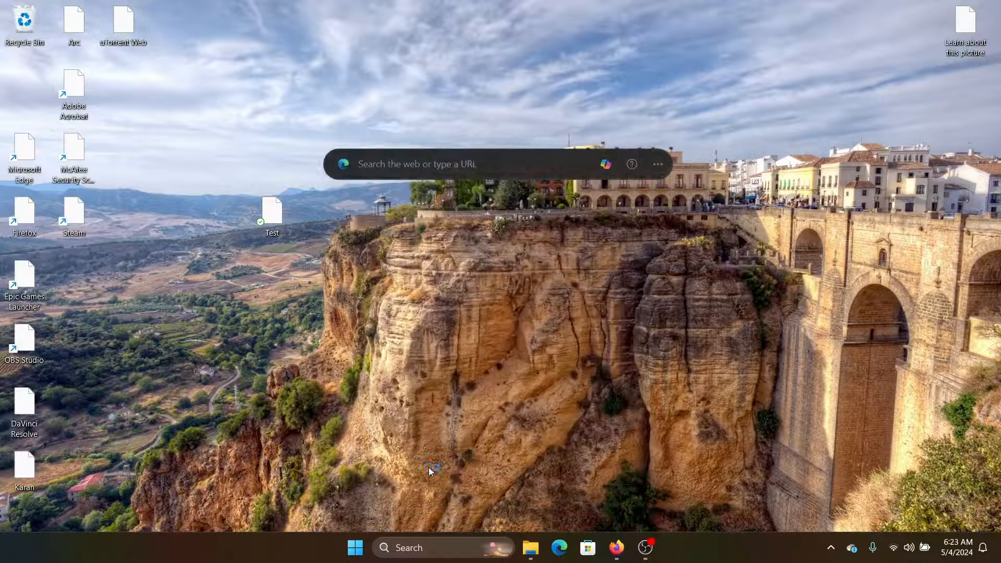
{"action": "double_click", "coordinate": [273, 211]}
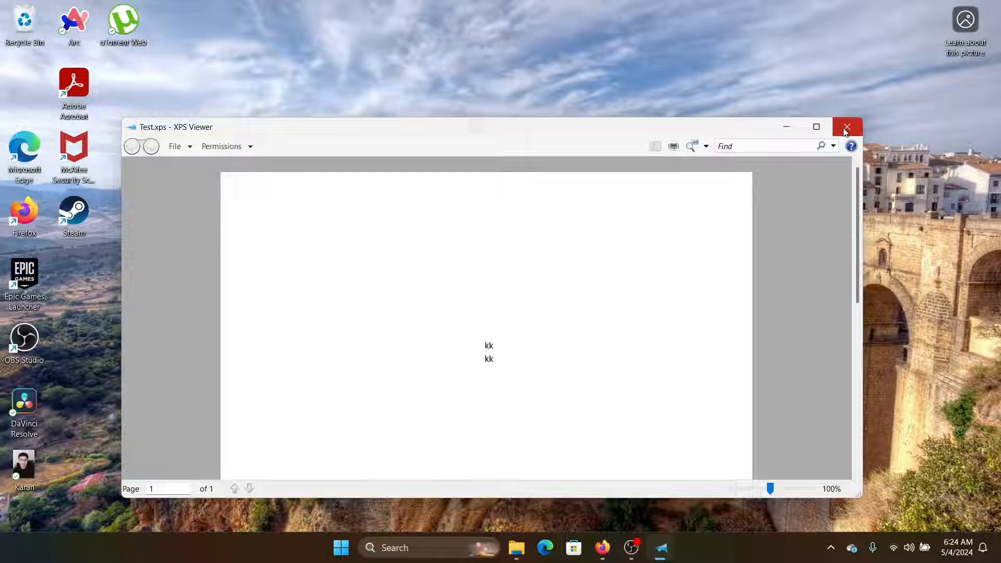
{"action": "left_click", "coordinate": [847, 127]}
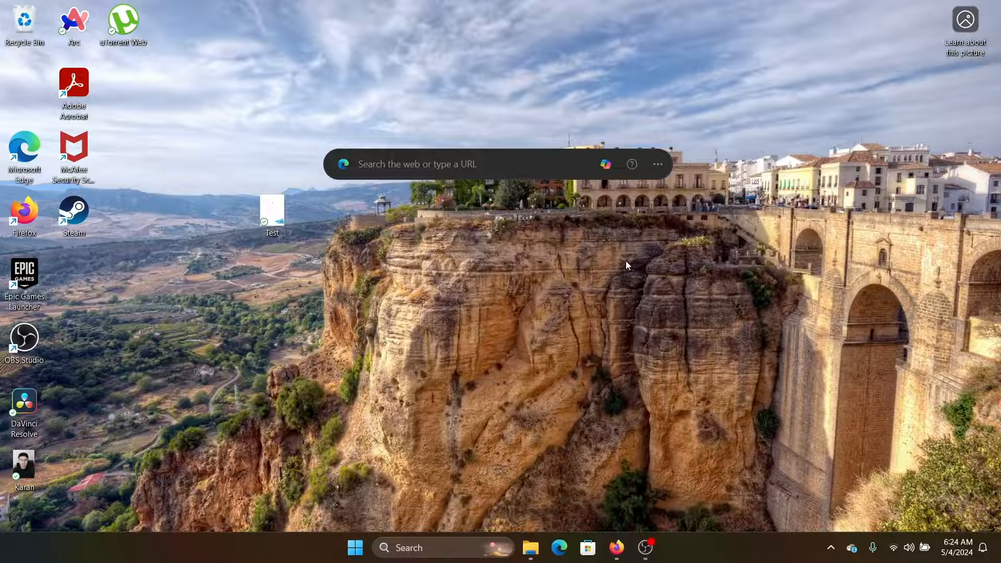